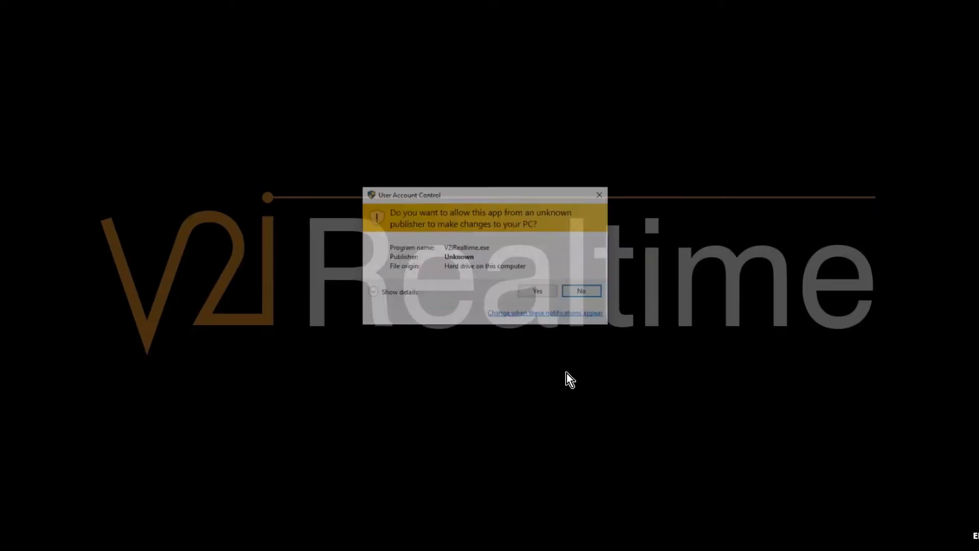
- Allow the installer to run, agree to the licence and install into the default folder
click(538, 290)
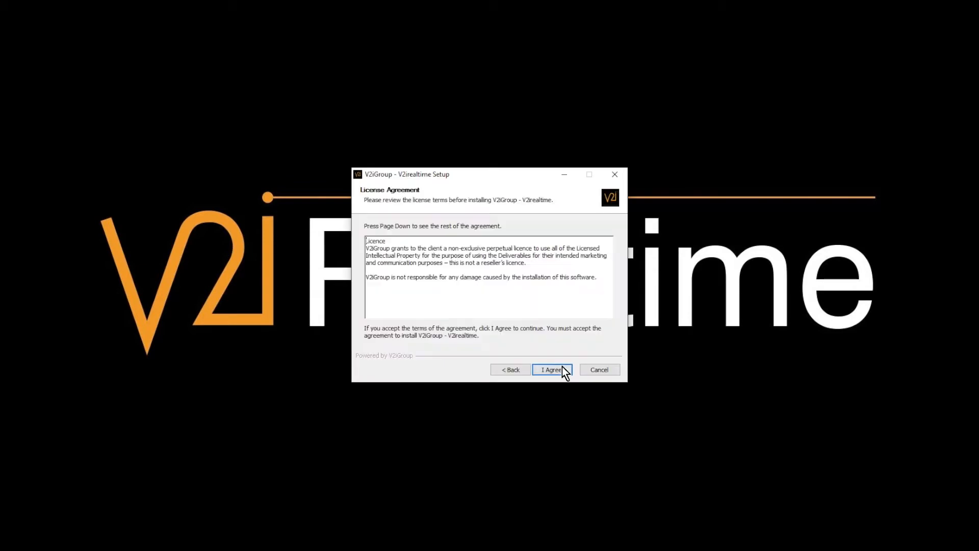
click(552, 369)
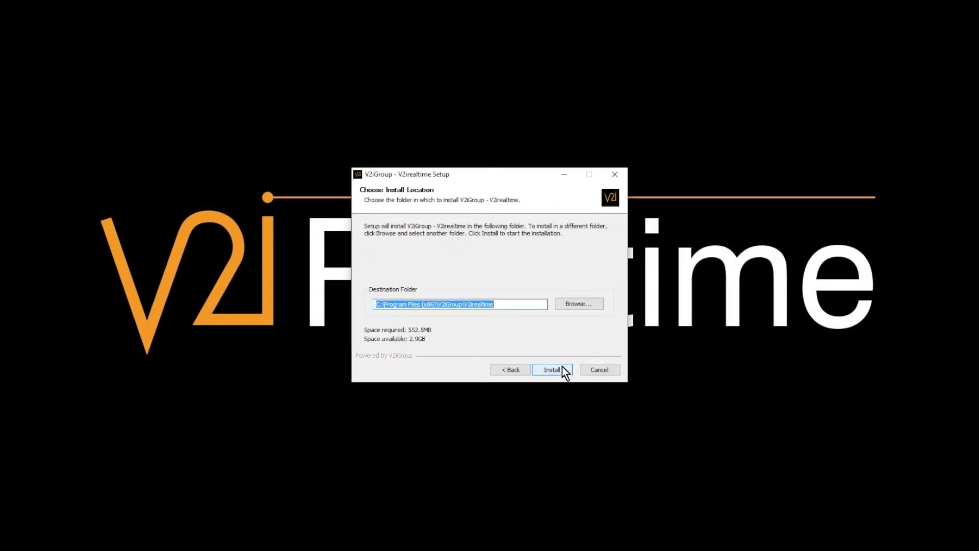
click(552, 369)
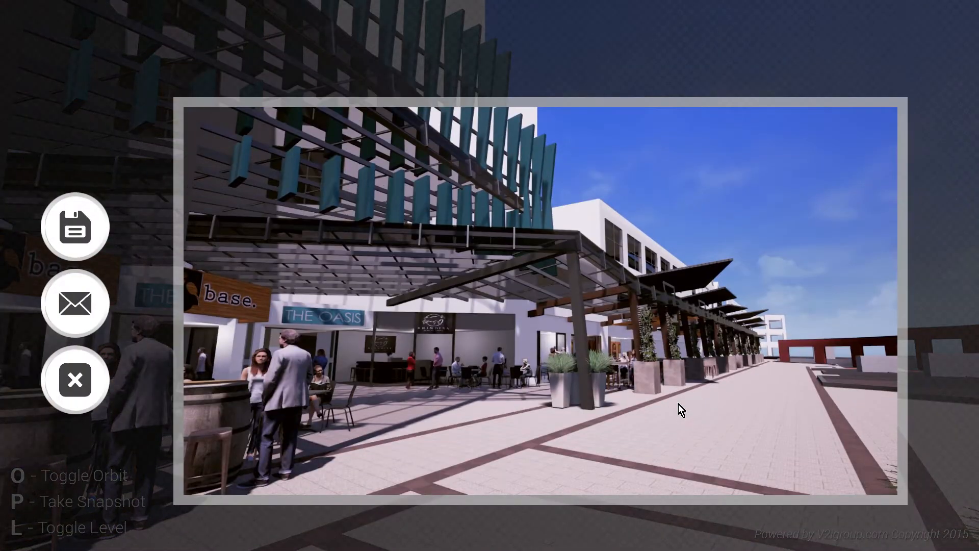
mouse_move(74, 226)
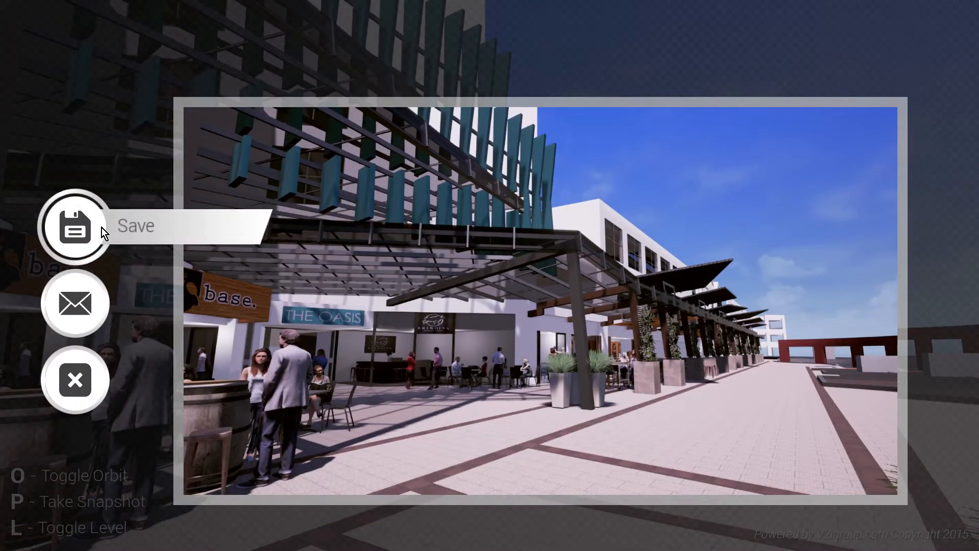
mouse_move(74, 379)
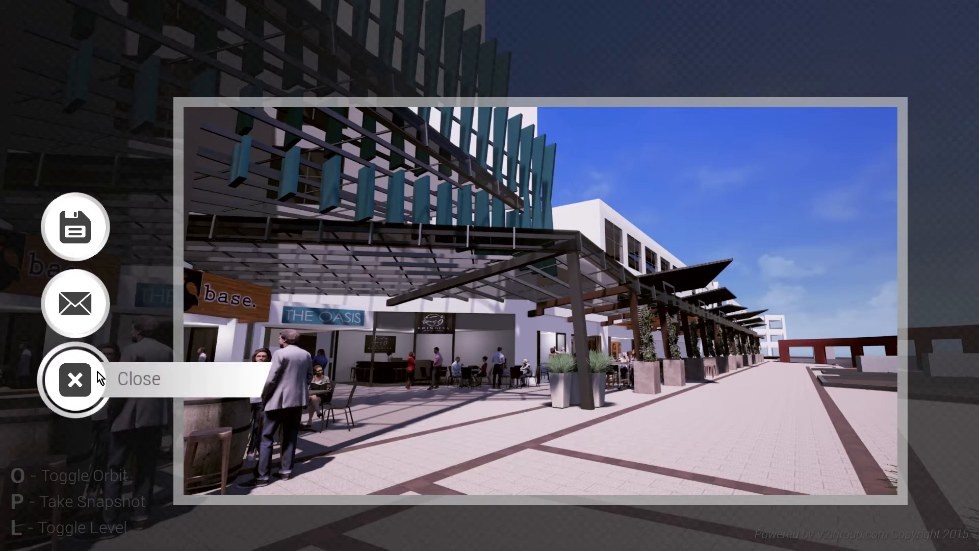
- Dismiss the snapshot preview of the exterior promenade beside The Oasis shopfronts
click(74, 379)
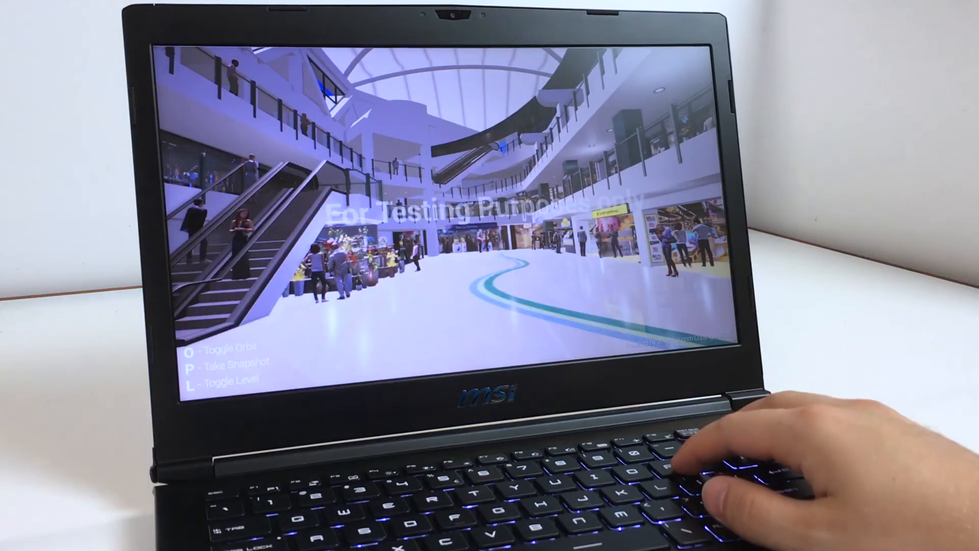
- Snapshot the mall atrium interior with the escalators and shops using P
key(p)
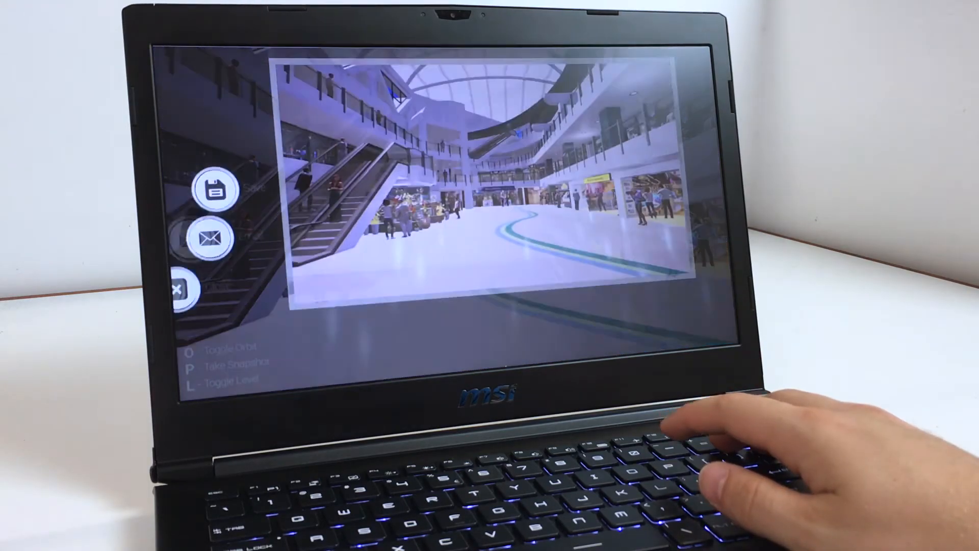